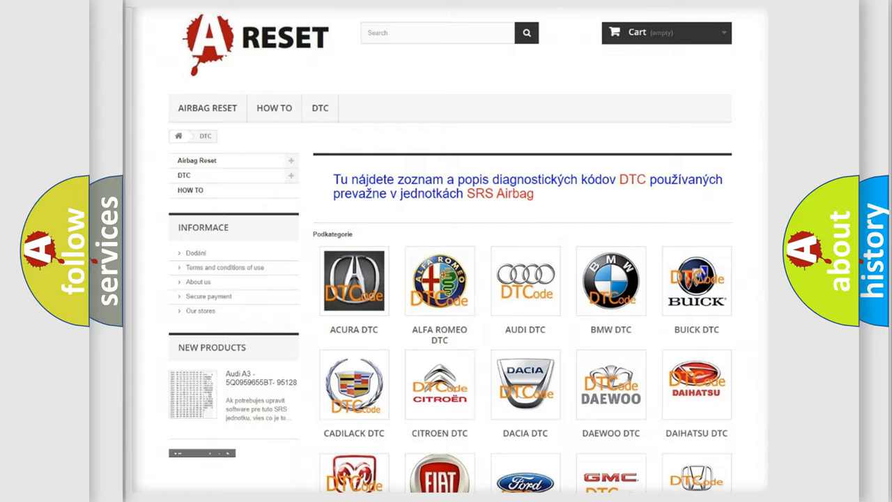
Step: Advance the B140811 slide to its Cause: faulty CAN Communication Bus circuit module
scroll(down, 3)
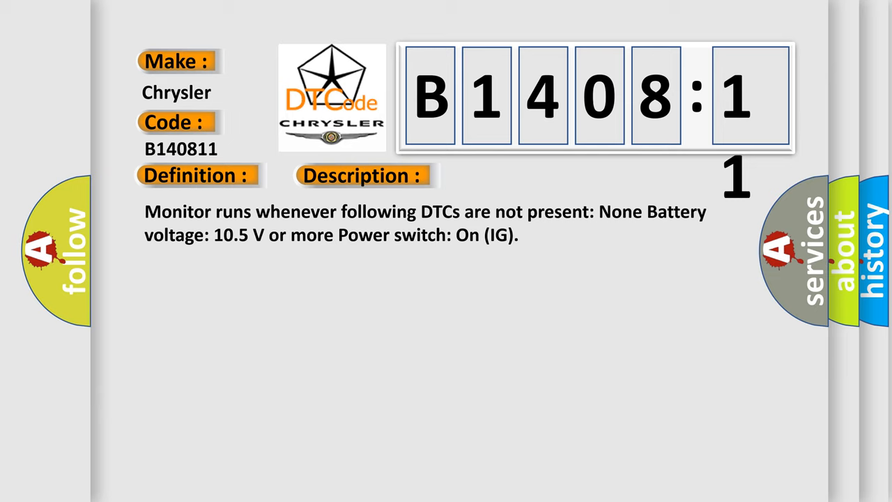
click(512, 175)
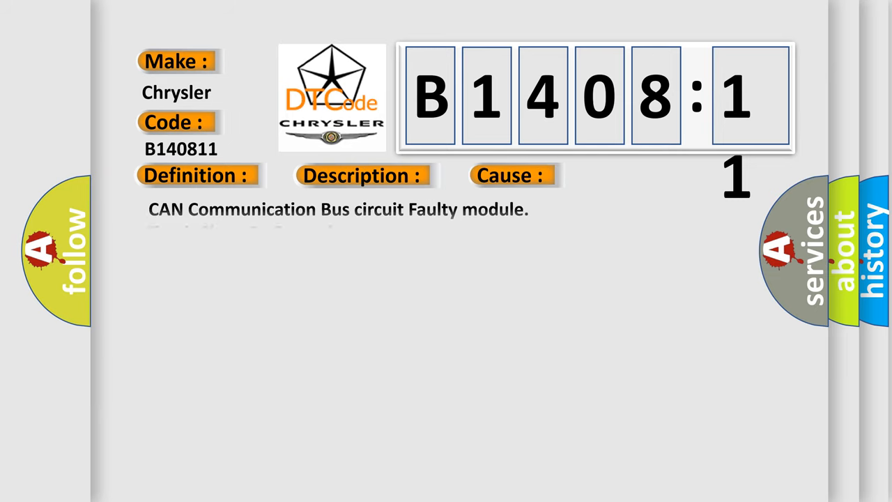